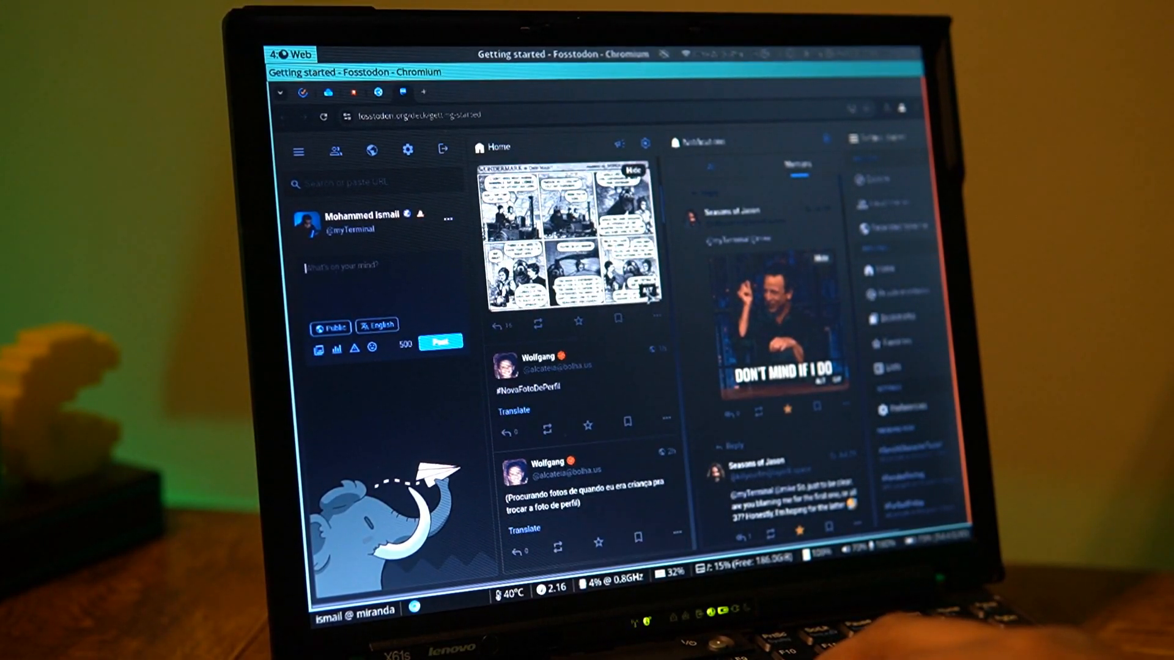
scroll(down, 3)
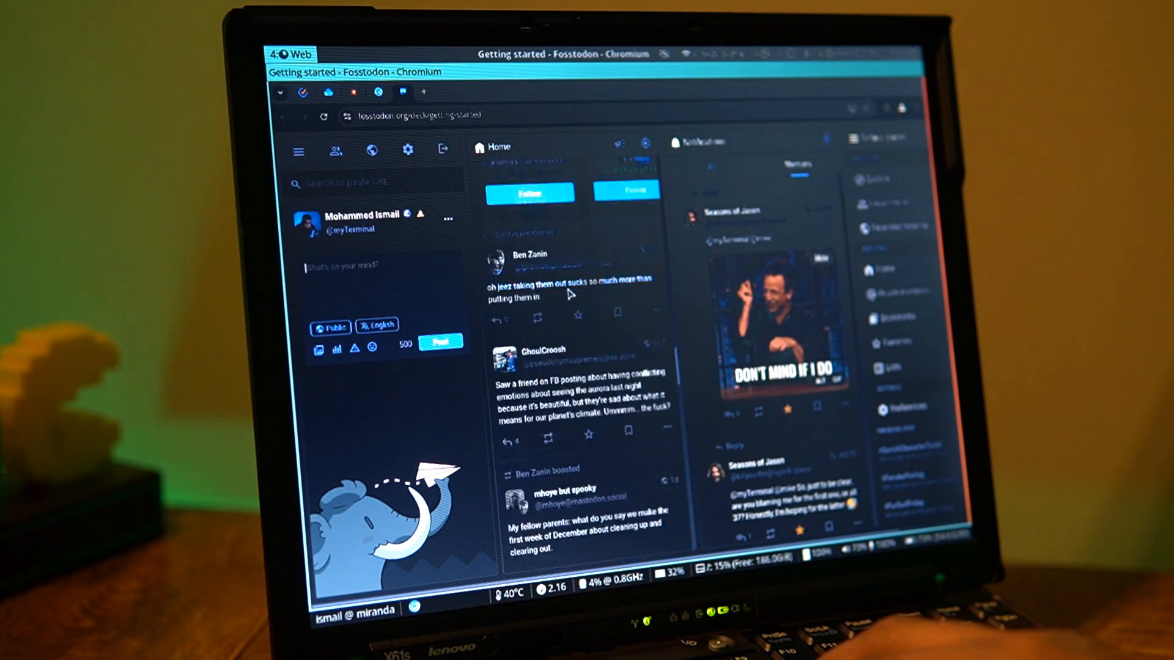
scroll(down, 3)
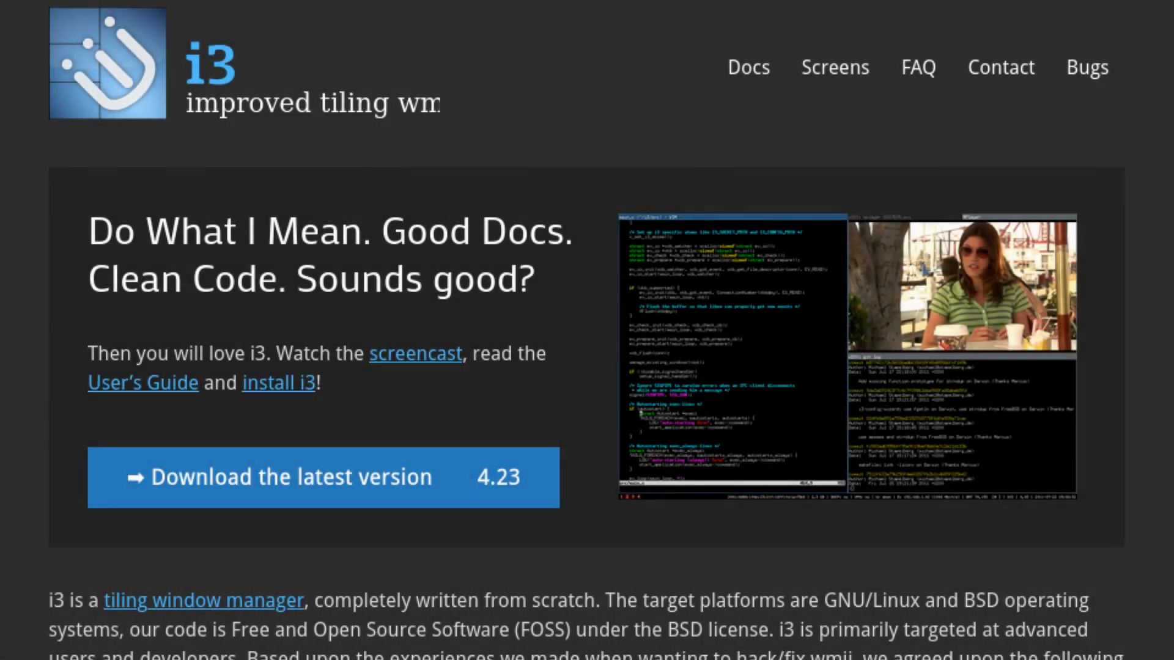
click(204, 600)
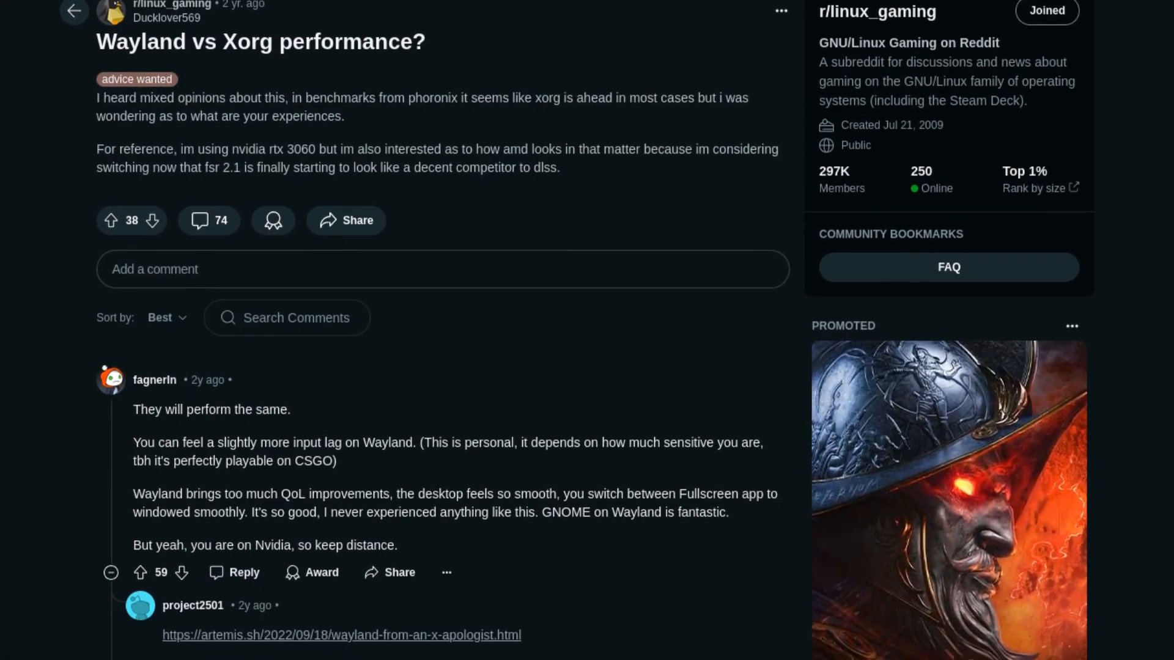
scroll(down, 3)
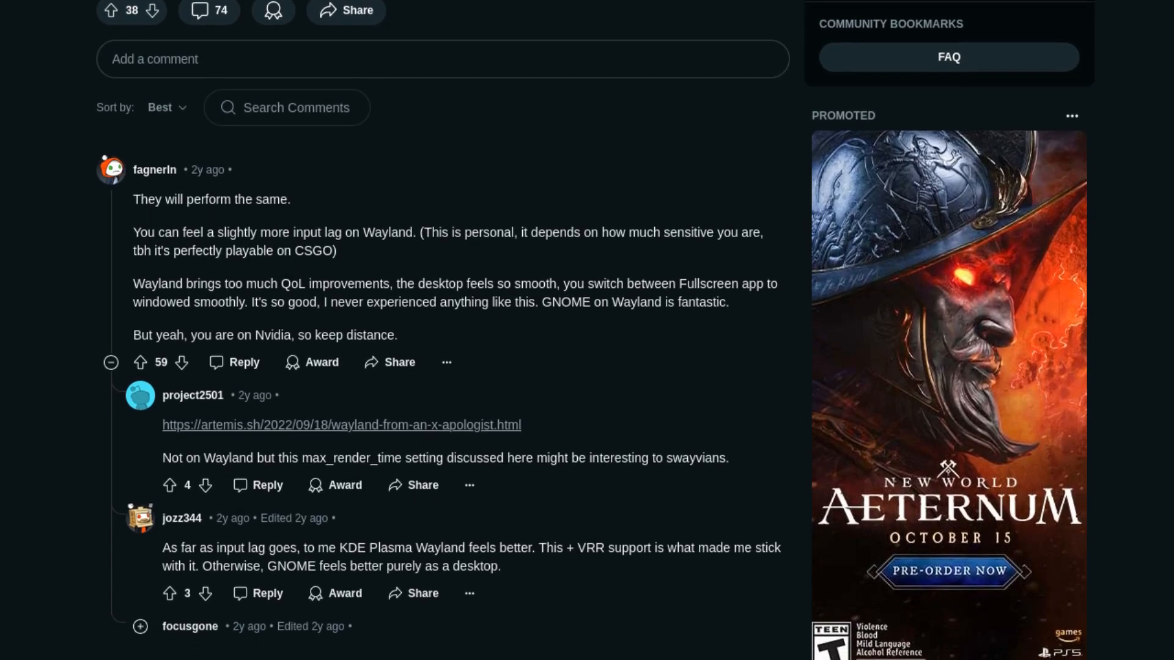
scroll(down, 3)
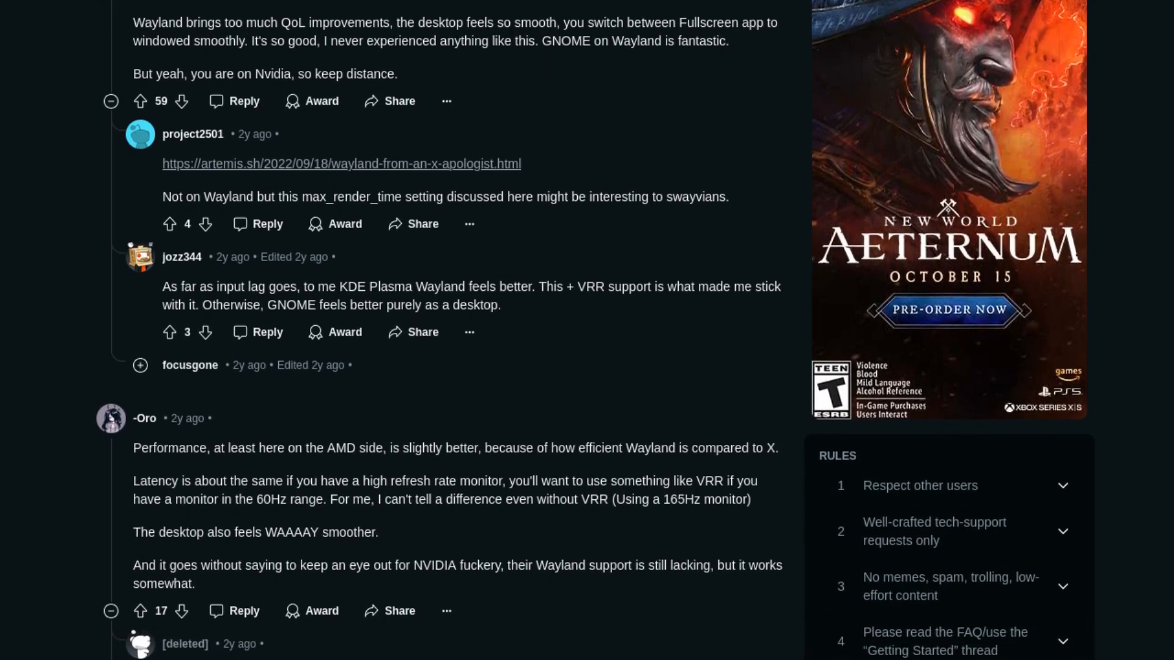
scroll(down, 3)
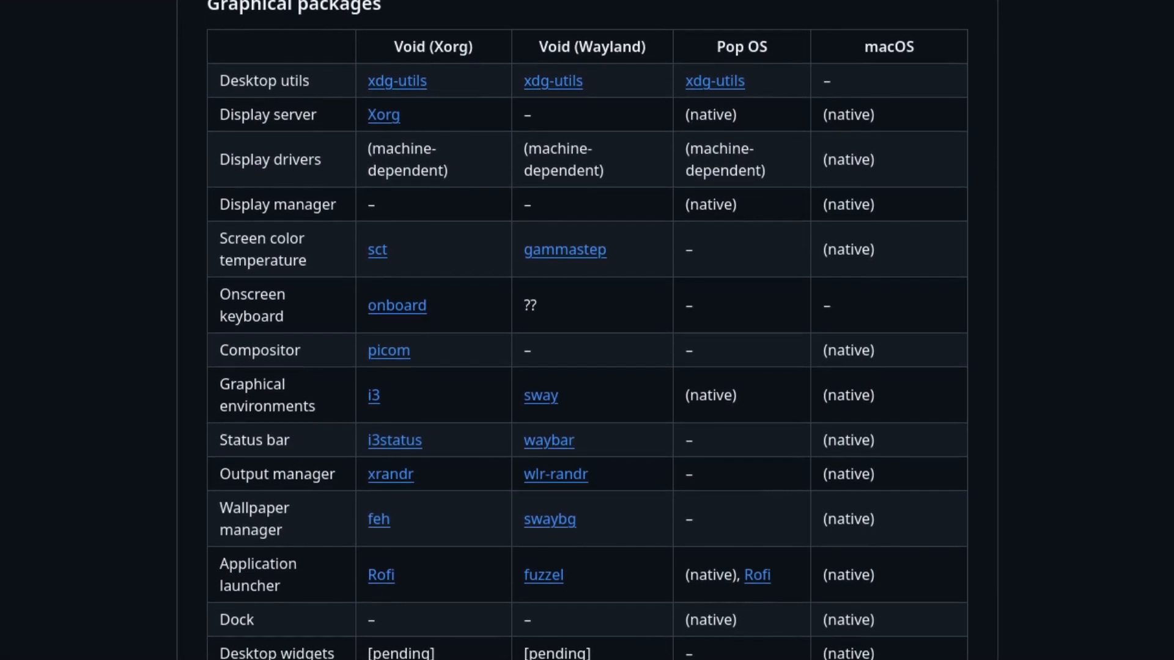
scroll(down, 3)
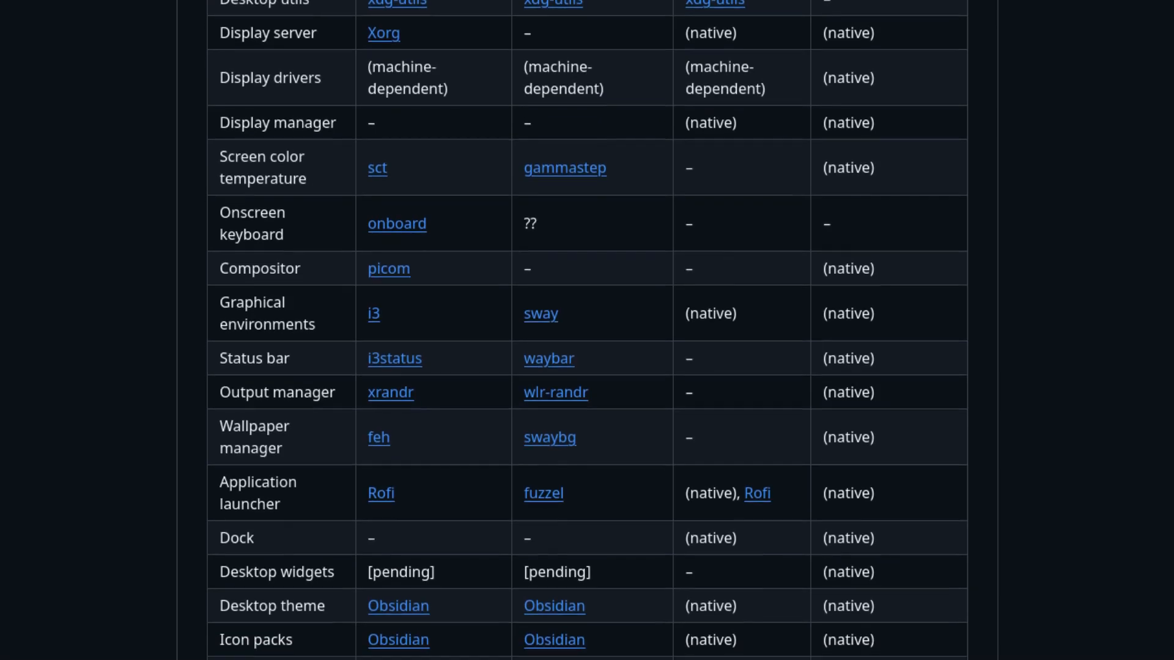
scroll(down, 3)
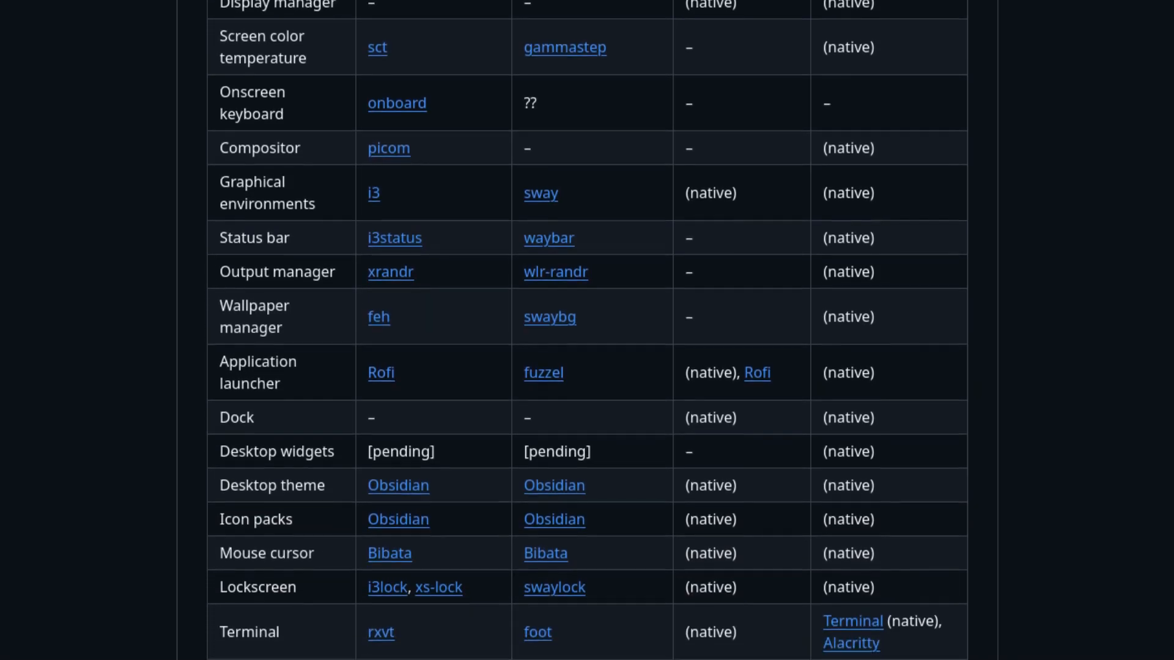
scroll(down, 3)
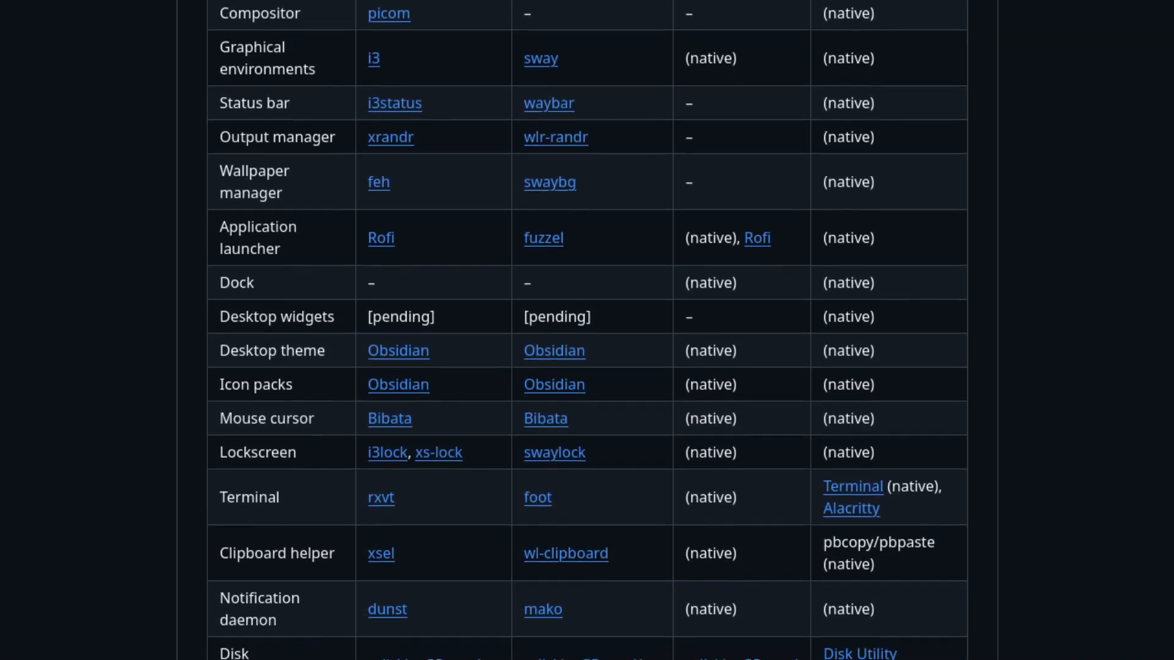
scroll(down, 3)
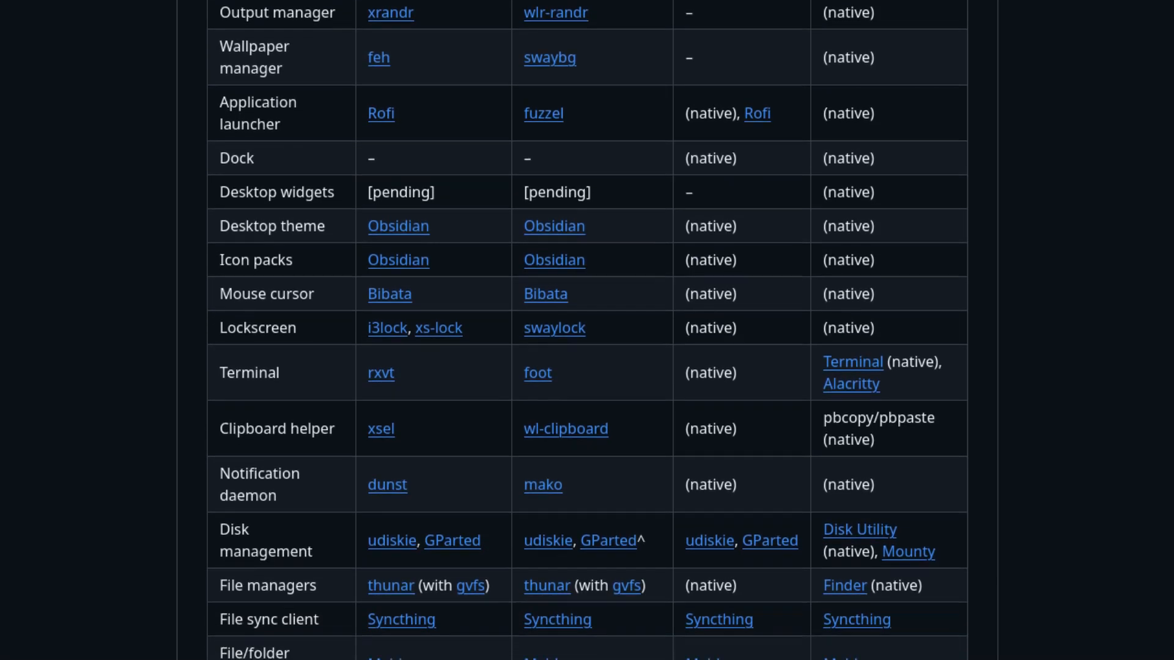
scroll(down, 3)
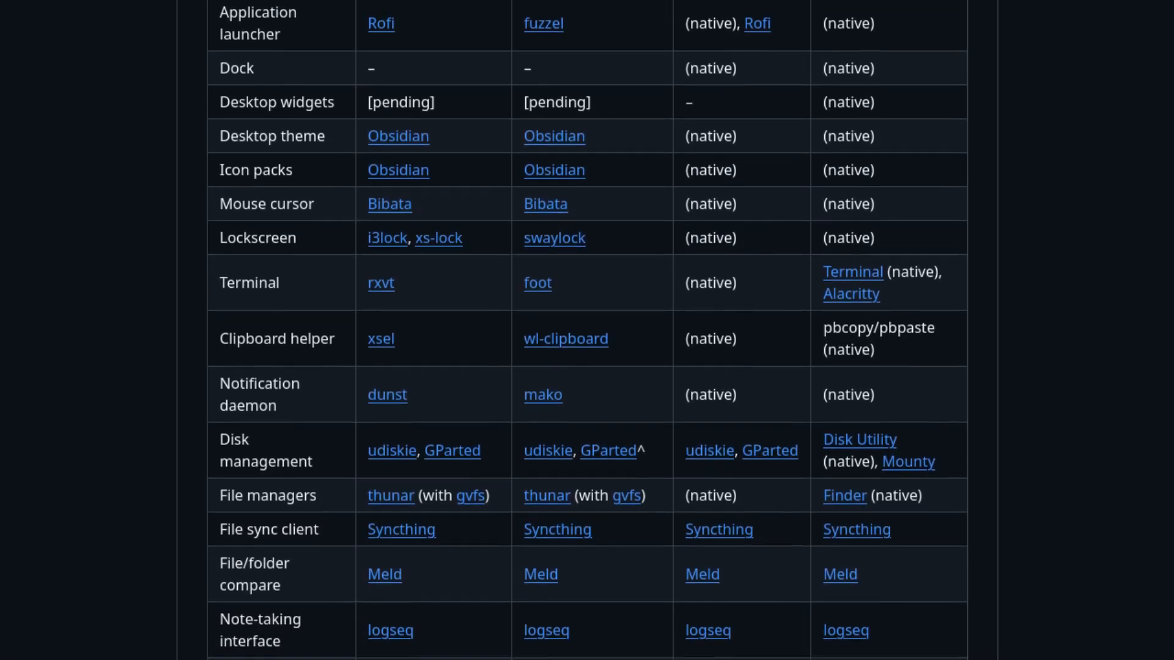
scroll(down, 3)
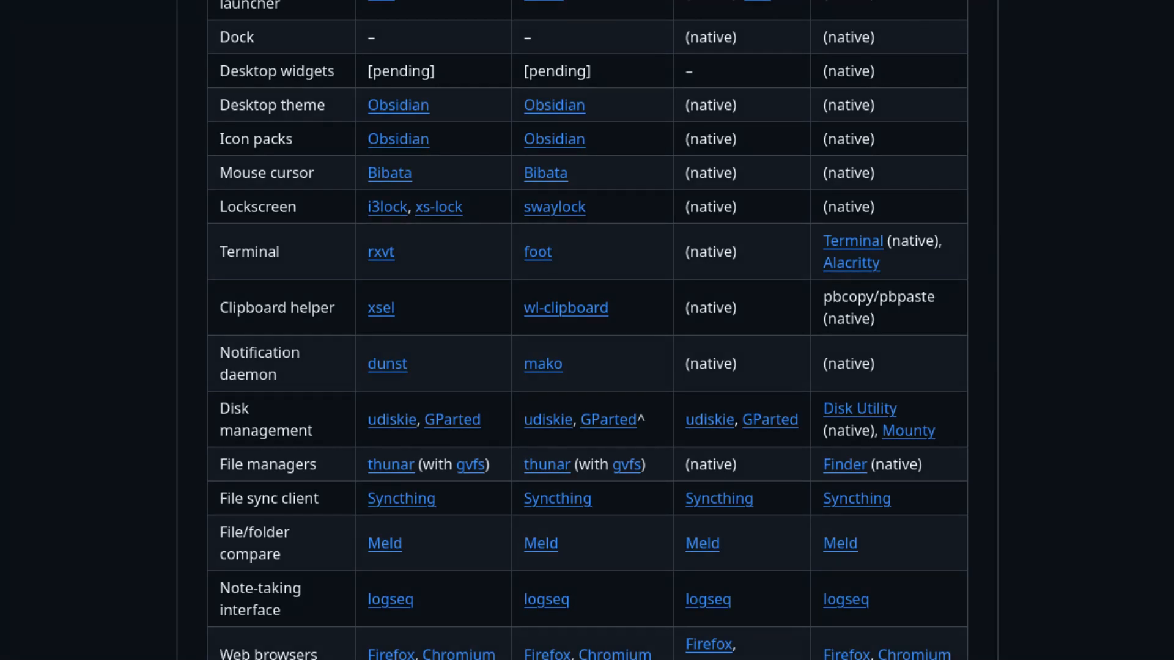